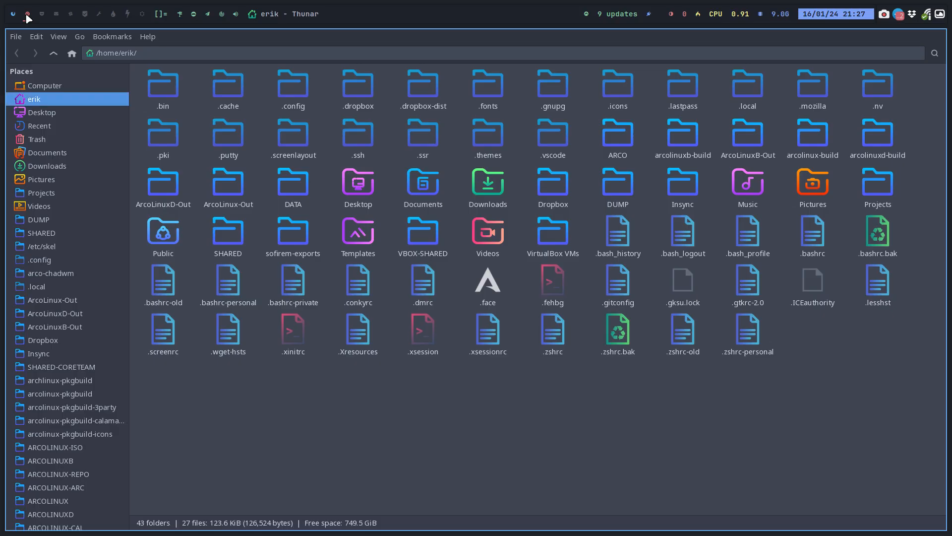
pyautogui.moveTo(69, 214)
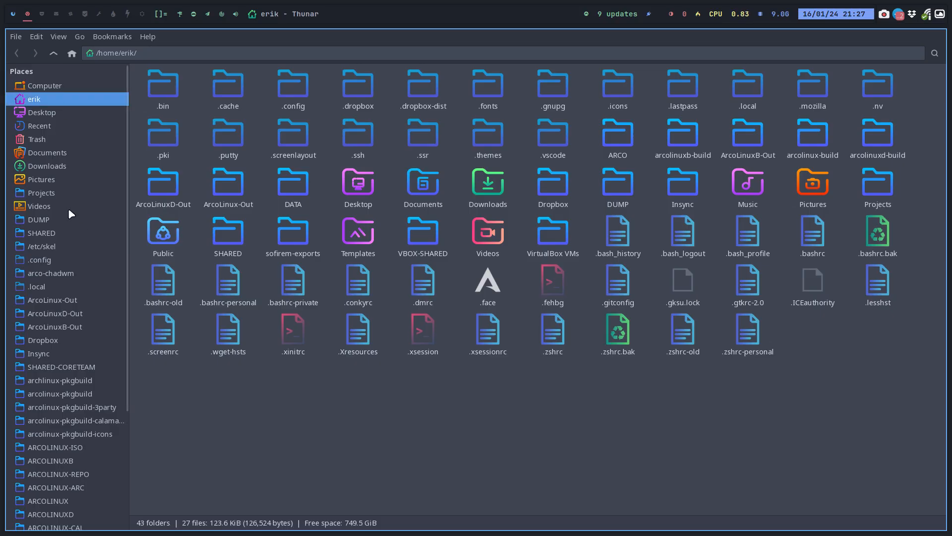
# Open the DATA/nixos-configurations/riker folder in Thunar
pyautogui.scroll(-3)
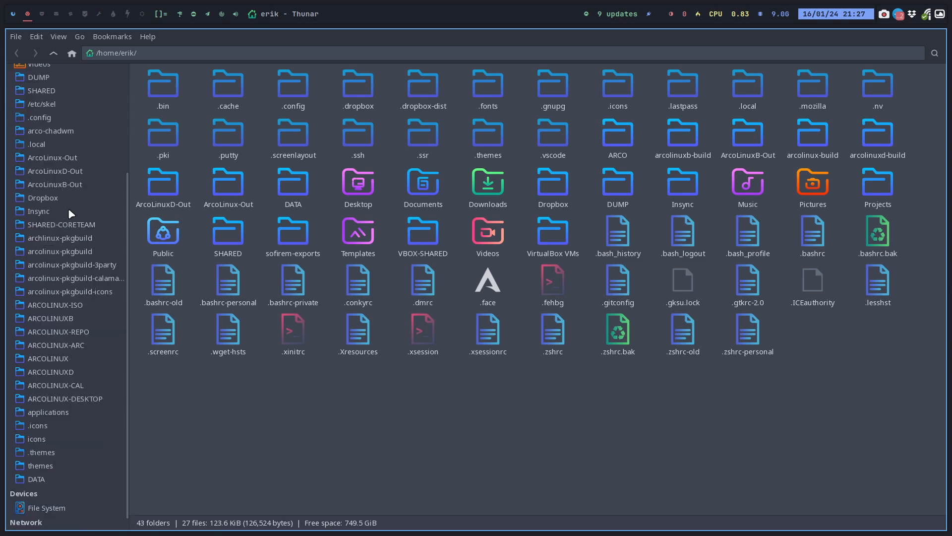
pyautogui.scroll(-3)
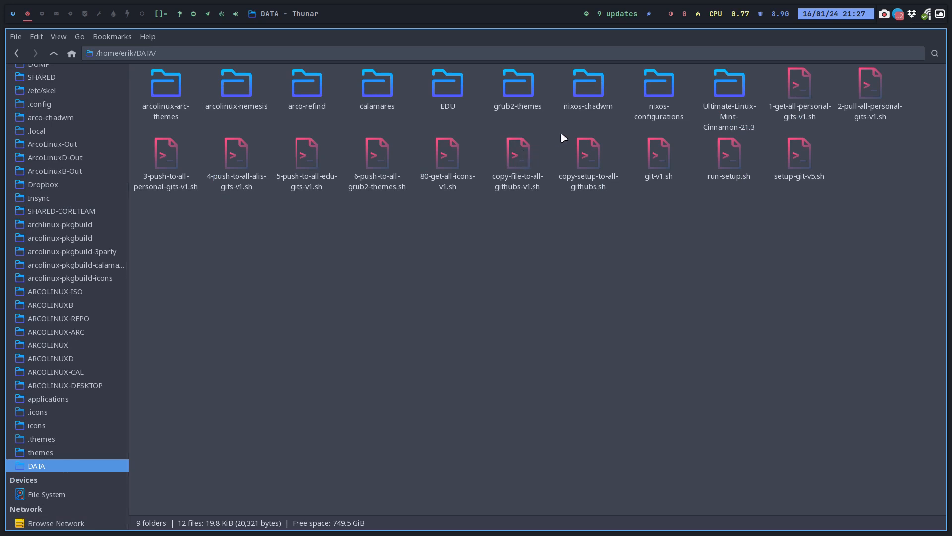
pyautogui.doubleClick(658, 83)
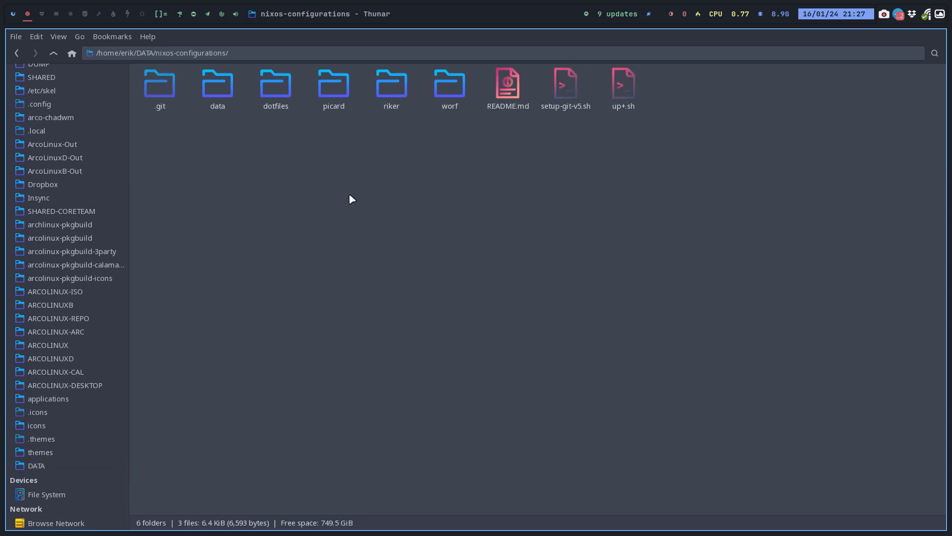
pyautogui.click(391, 90)
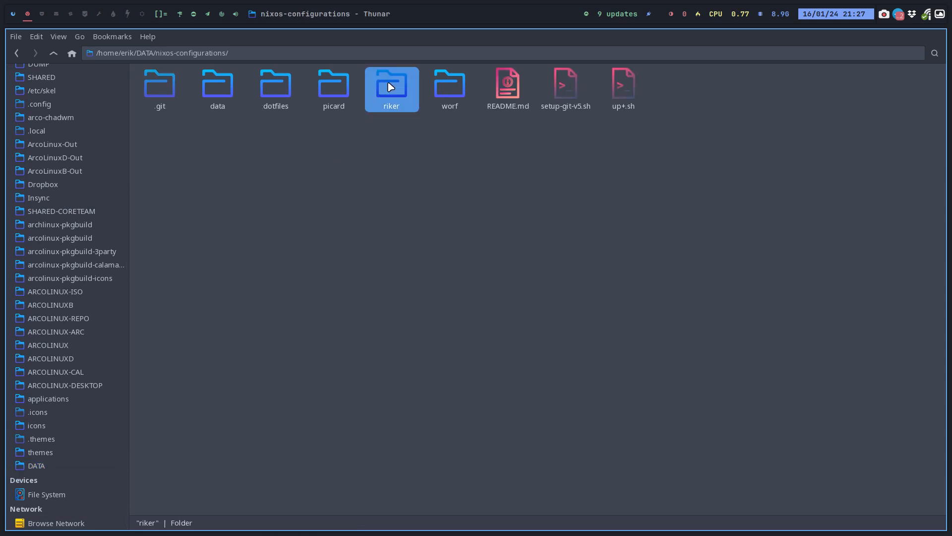
pyautogui.doubleClick(391, 85)
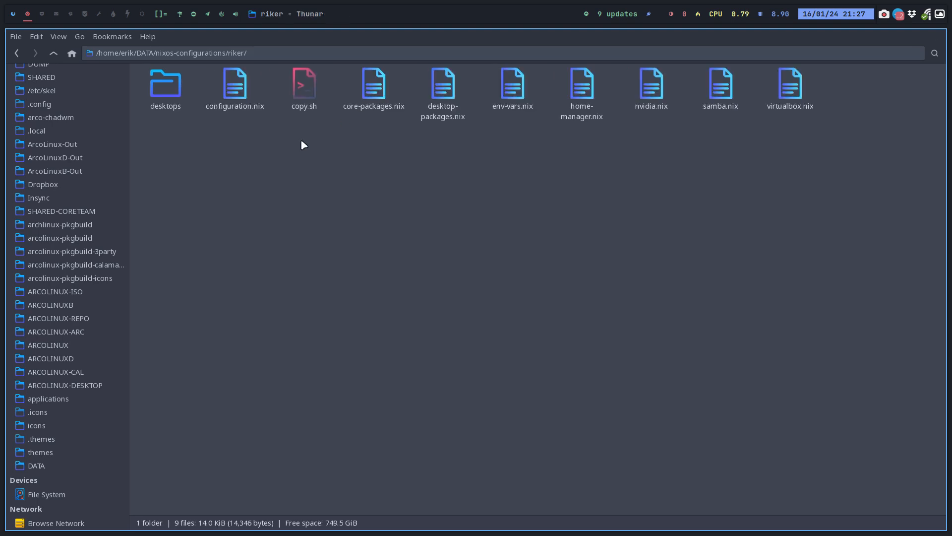
# Comment out the i3wm, dwm and chadwm imports in riker's configuration.nix, then save
pyautogui.doubleClick(234, 85)
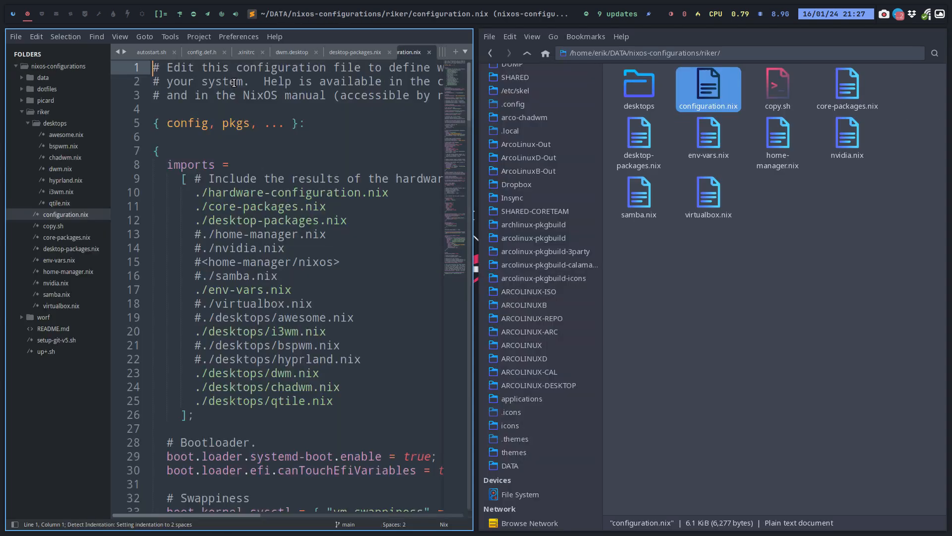
pyautogui.click(195, 331)
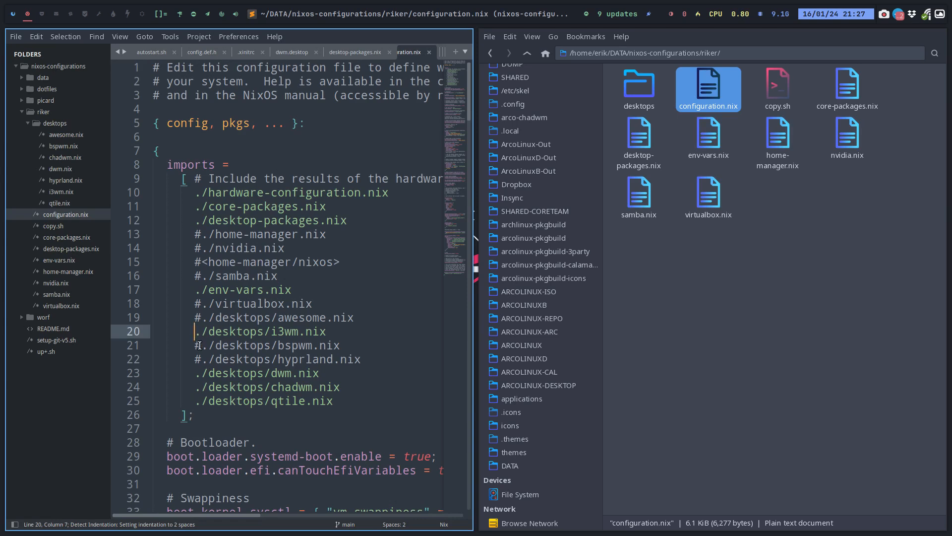
pyautogui.write('#')
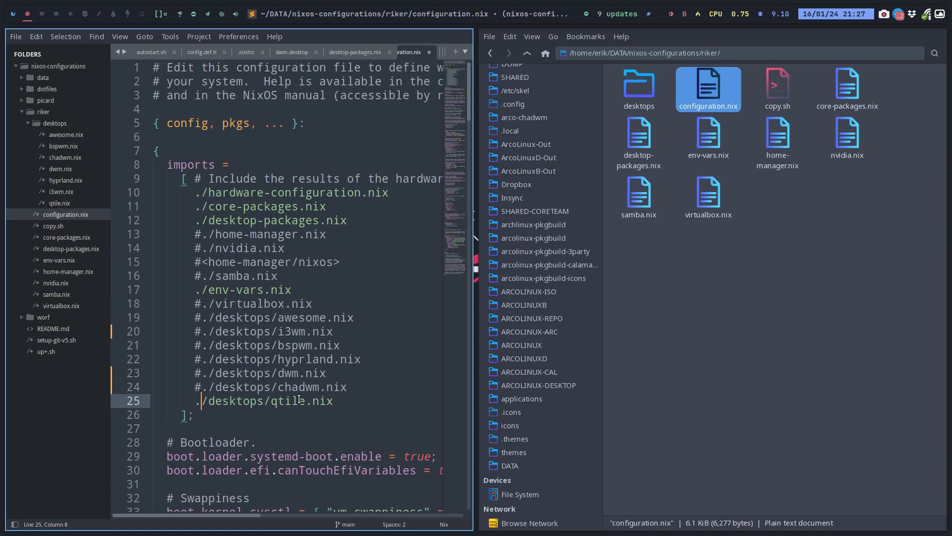
pyautogui.press('ctrl+s')
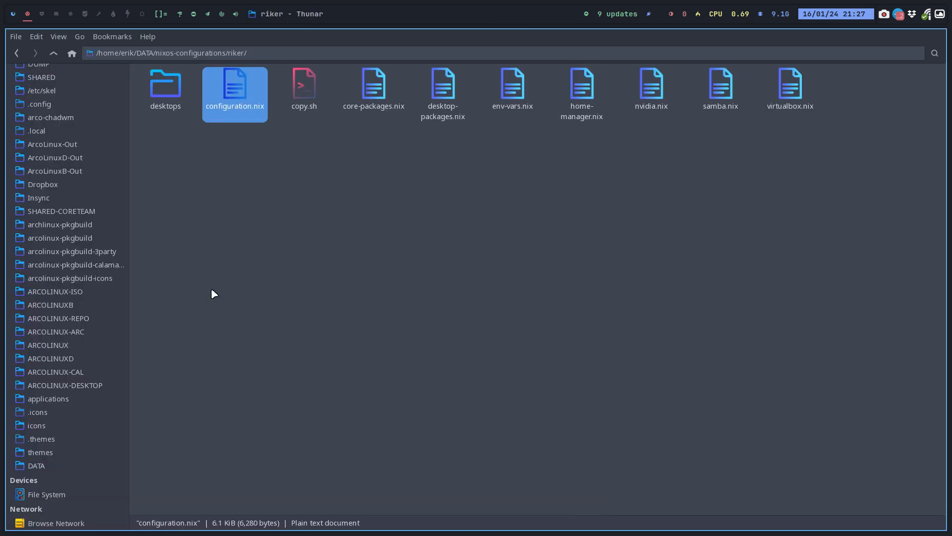
pyautogui.moveTo(37, 83)
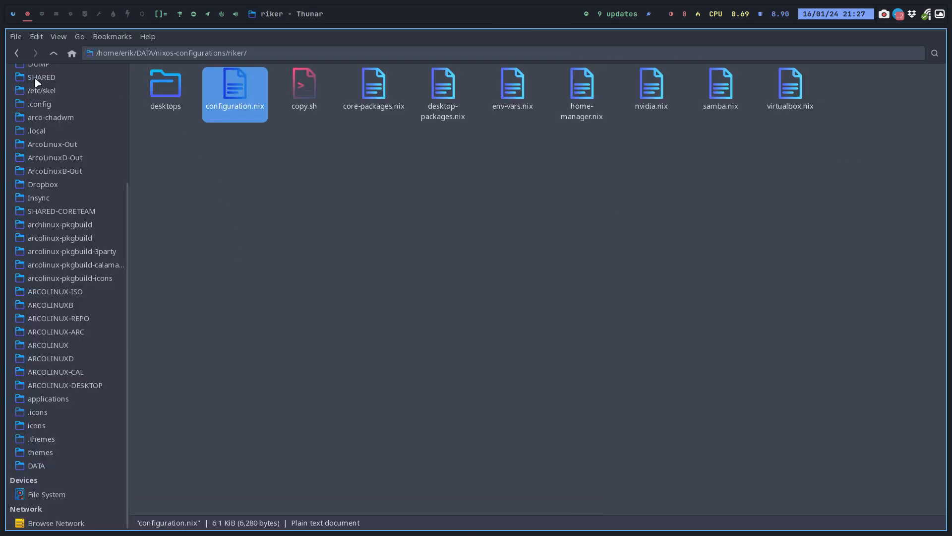
# Go up one level in Thunar to nixos-configurations
pyautogui.click(54, 53)
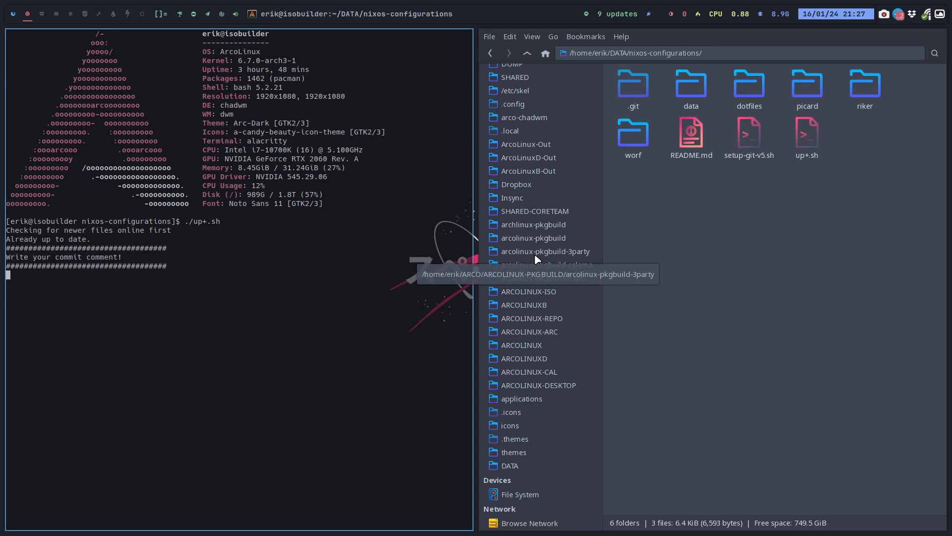
# Enter 'only qtile' as the commit comment for the upload script
pyautogui.write('only')
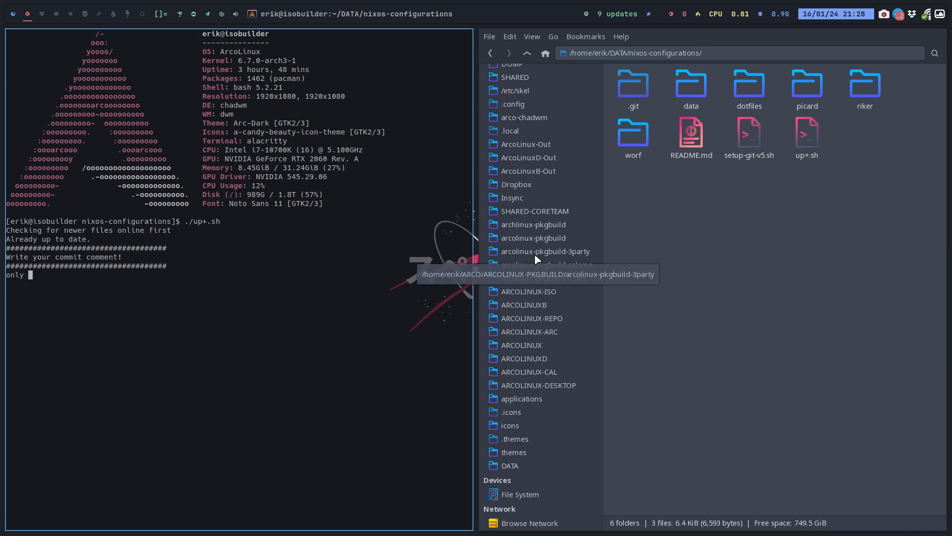
pyautogui.write('qtile')
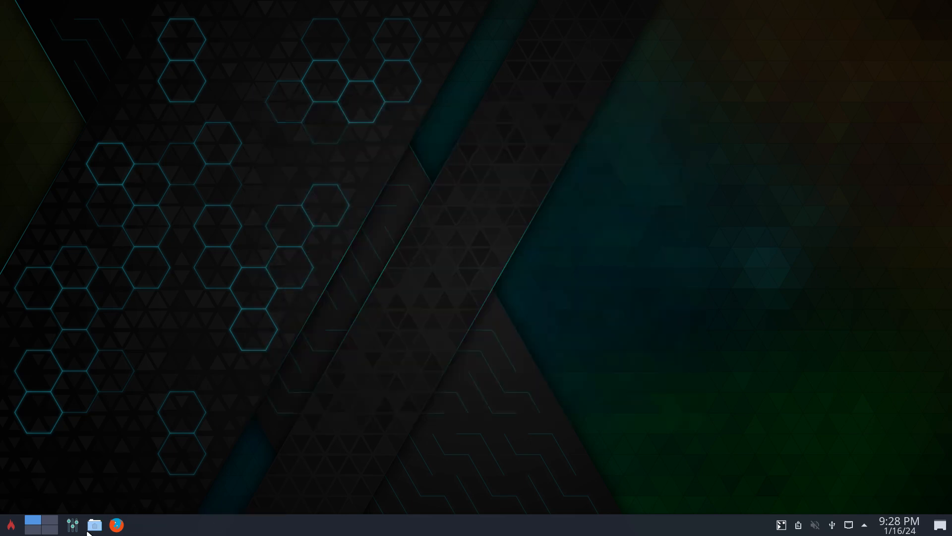
# Open Documents/nixos-configurations in Dolphin on the VM and bring up its context menu
pyautogui.click(94, 525)
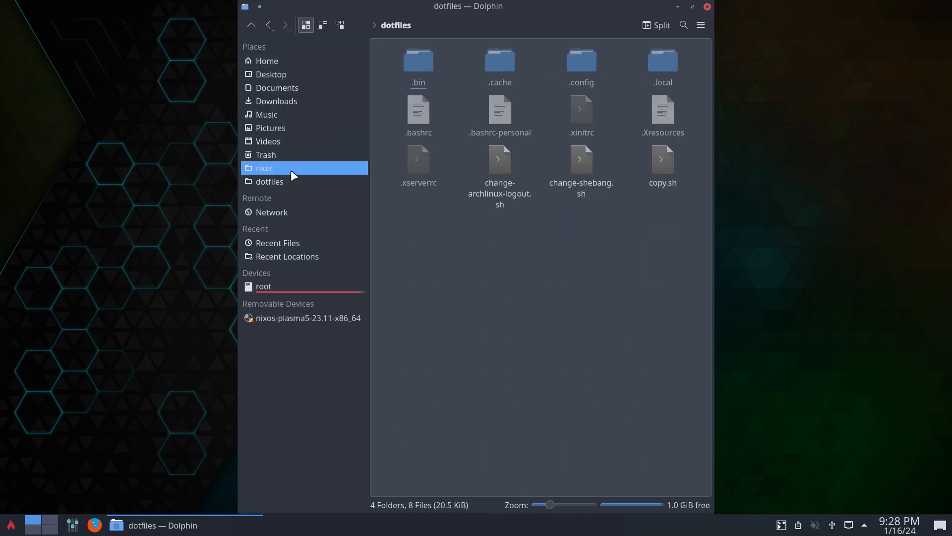
pyautogui.click(265, 168)
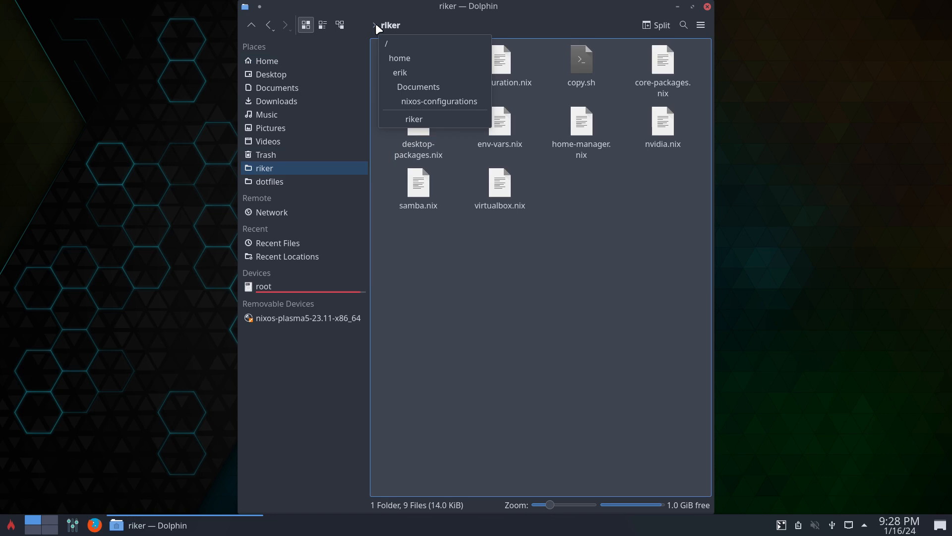
pyautogui.click(418, 86)
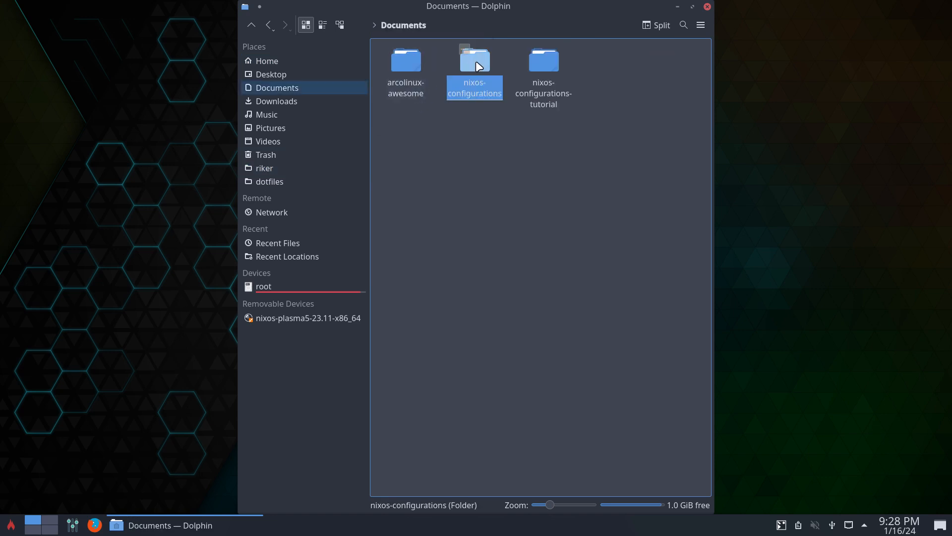
pyautogui.doubleClick(474, 59)
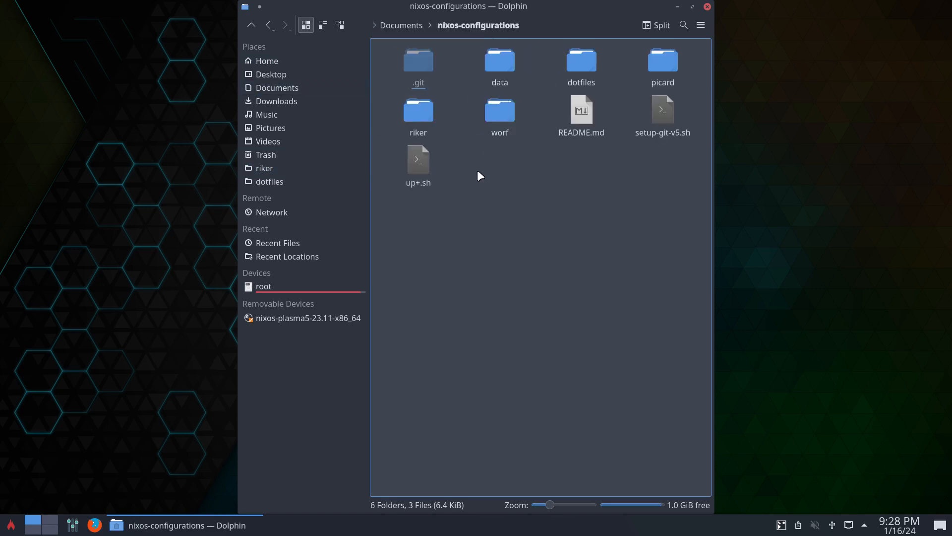
pyautogui.rightClick(480, 176)
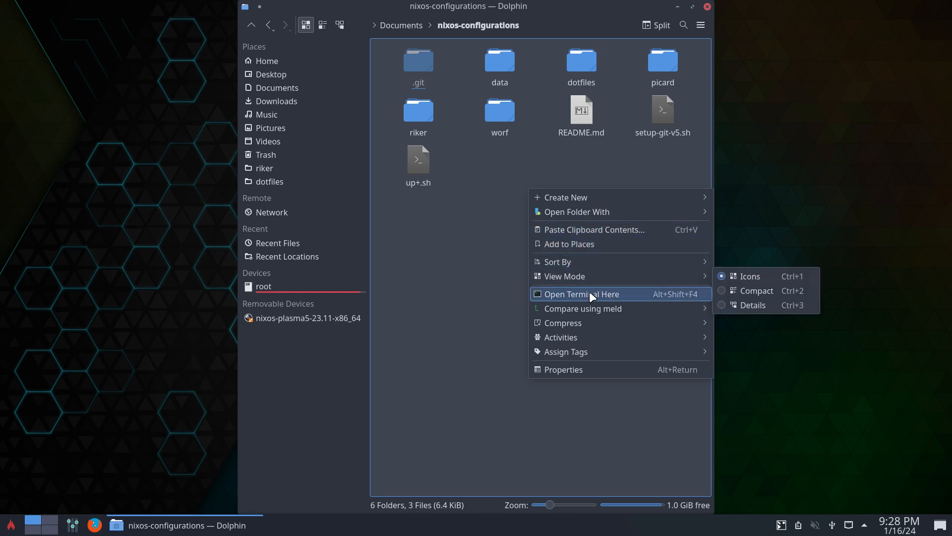
# In a terminal in nixos-configurations, git pull, reset with grh, pull again, then close
pyautogui.click(586, 294)
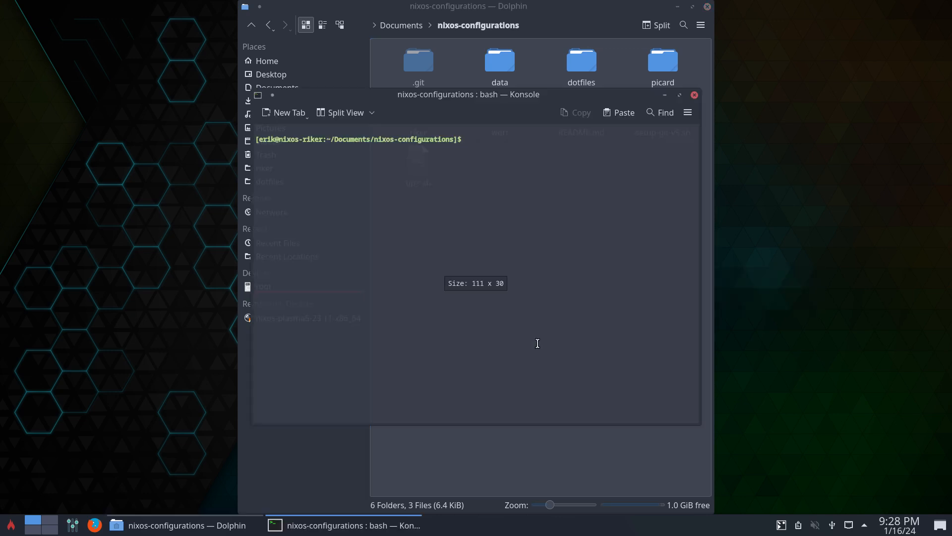
pyautogui.write('git pu')
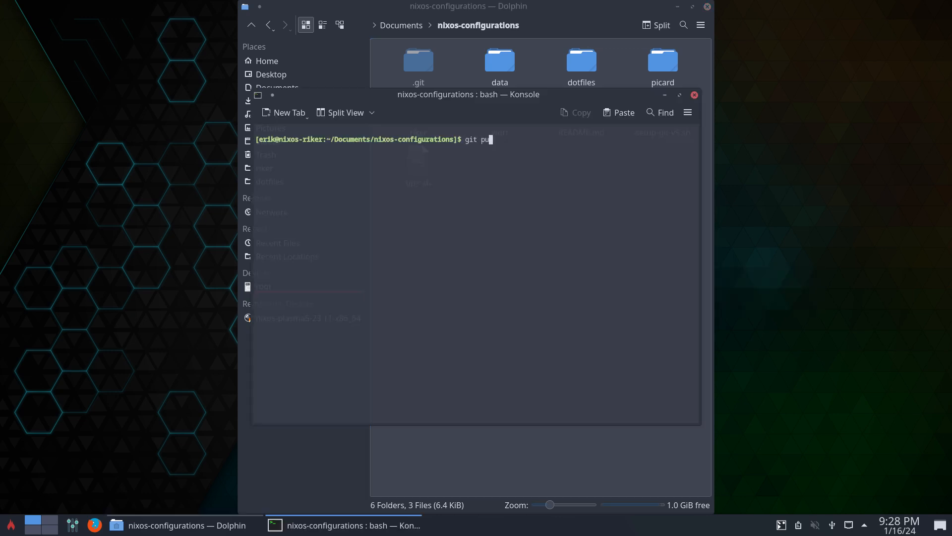
pyautogui.press('Return')
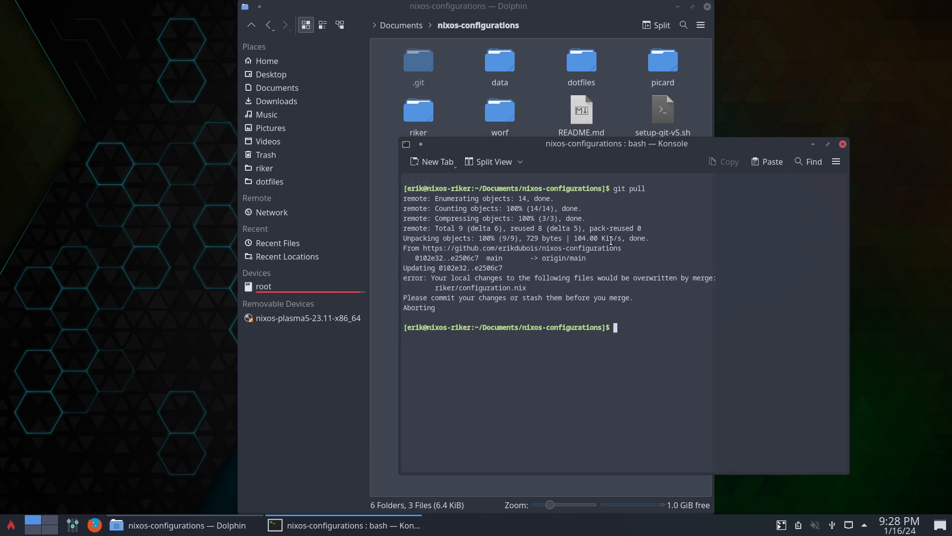
pyautogui.moveTo(725, 335)
pyautogui.write('grh')
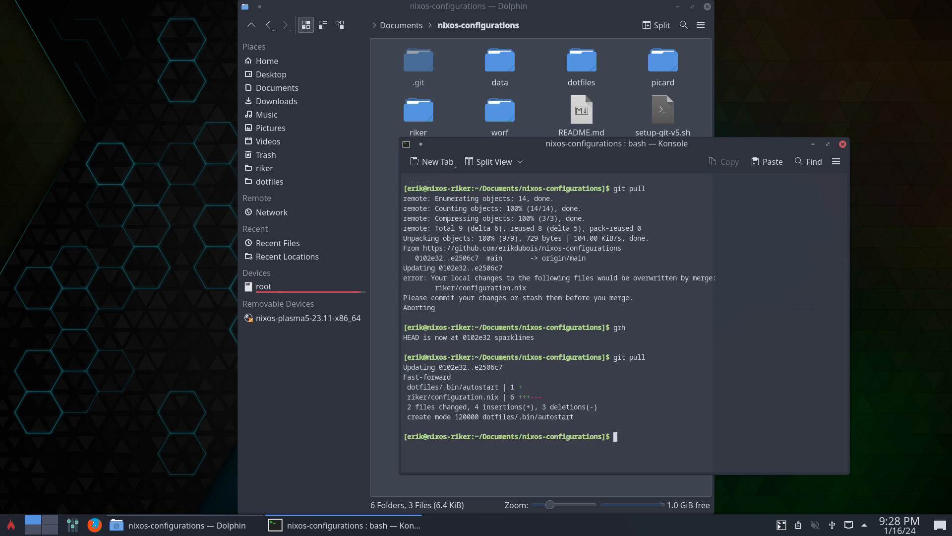
pyautogui.write('ali')
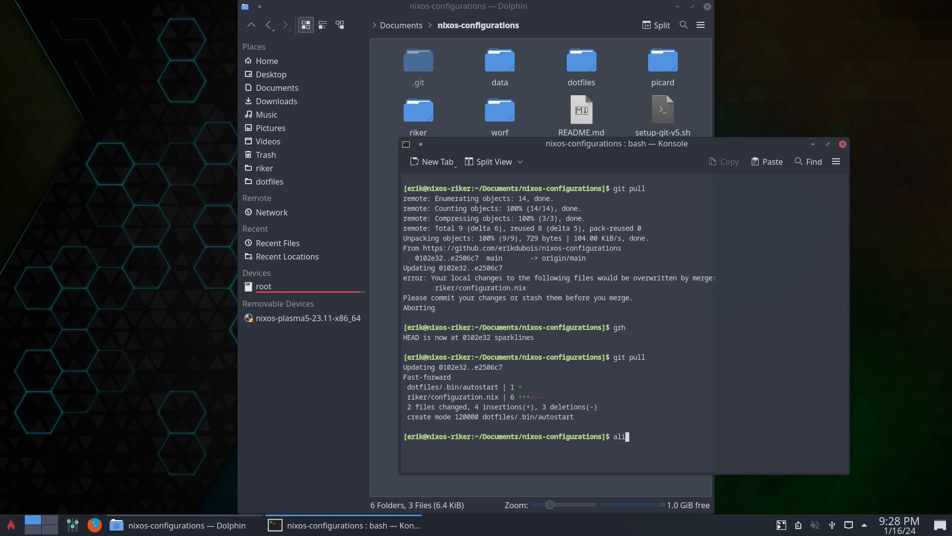
pyautogui.press('Return')
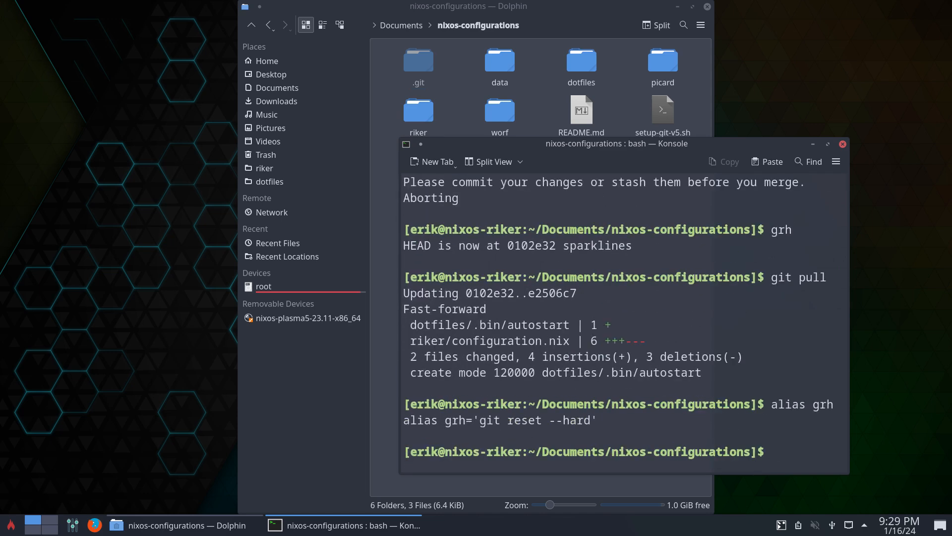
pyautogui.moveTo(431, 337)
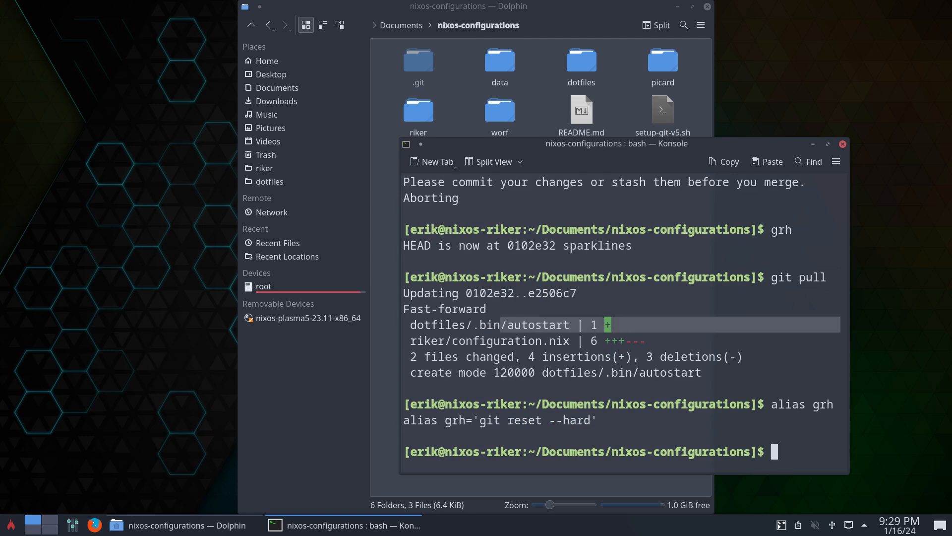
pyautogui.click(842, 144)
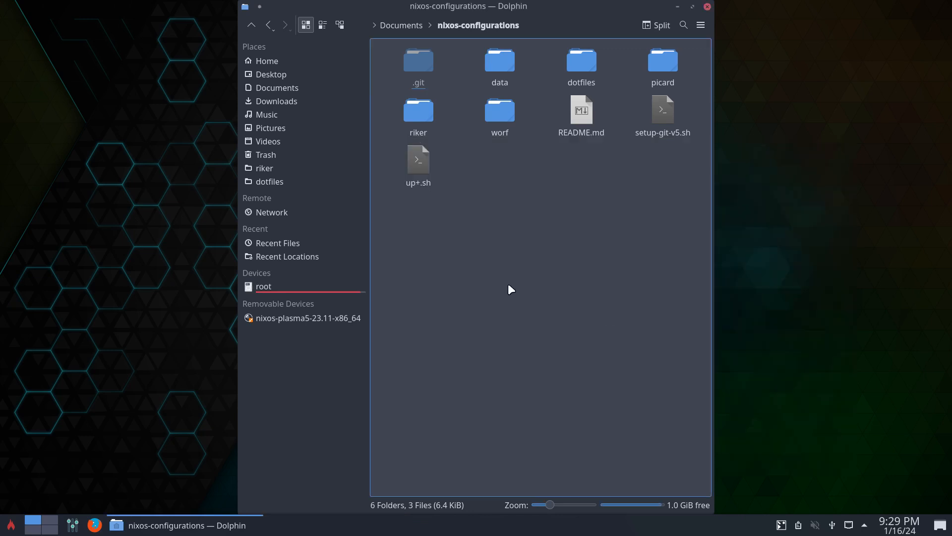
pyautogui.moveTo(505, 229)
pyautogui.write('re')
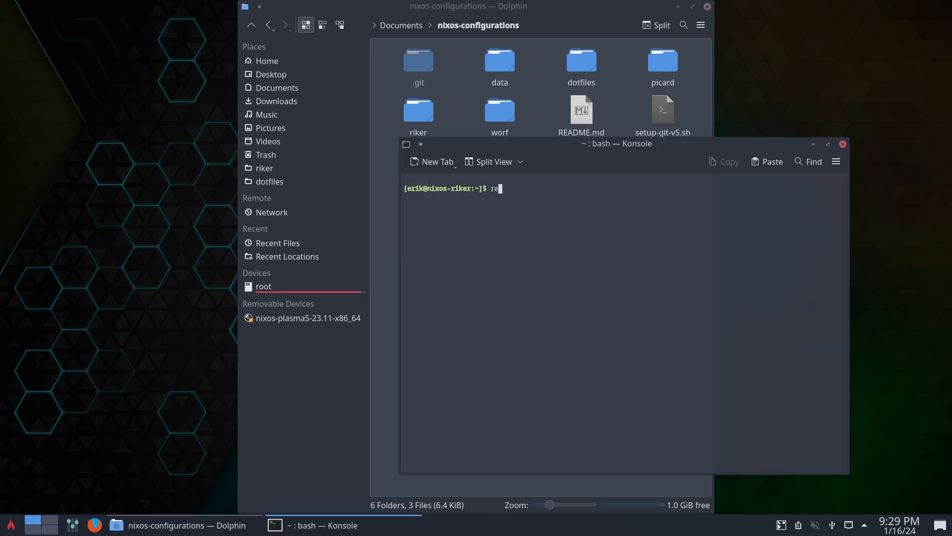
# Run the rebuild command in a new Konsole session
pyautogui.write('build')
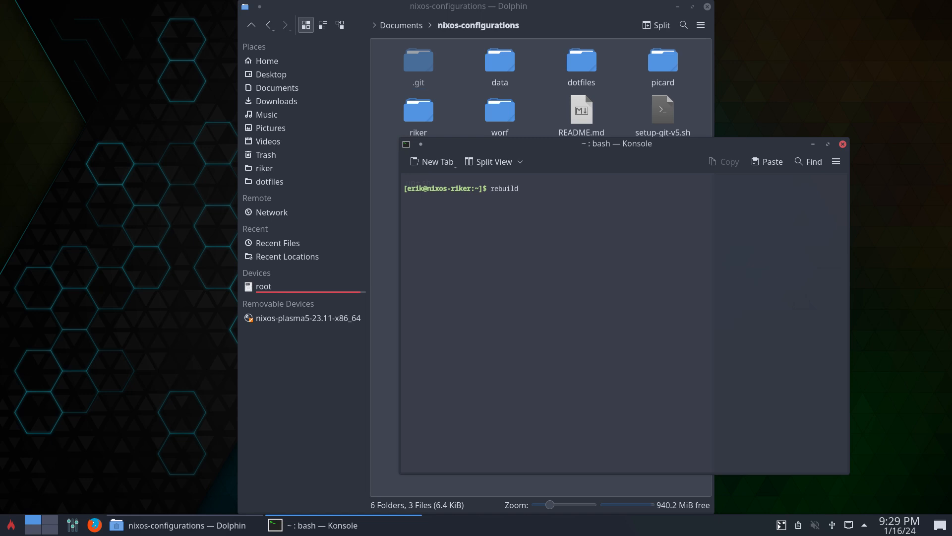
pyautogui.press('Return')
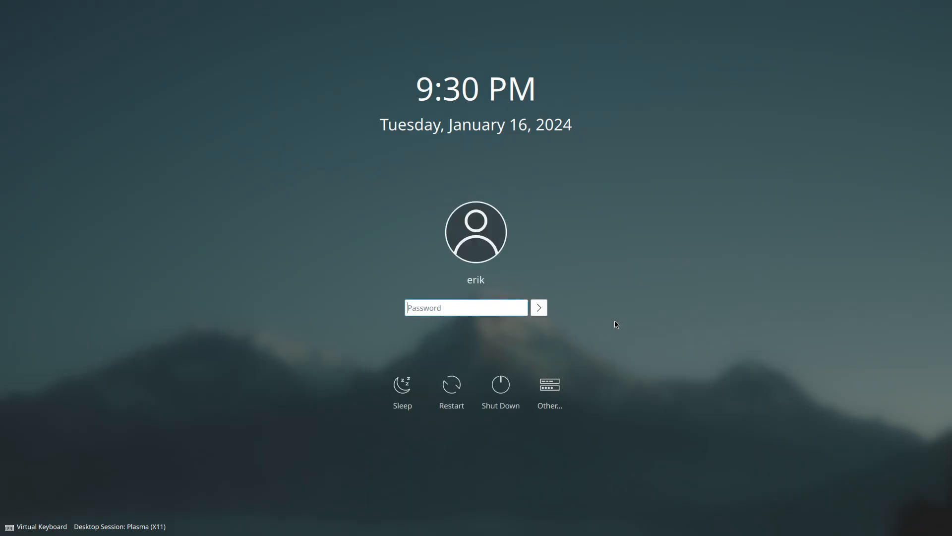
# Choose the none+qtile session on the SDDM login screen and log in
pyautogui.click(119, 526)
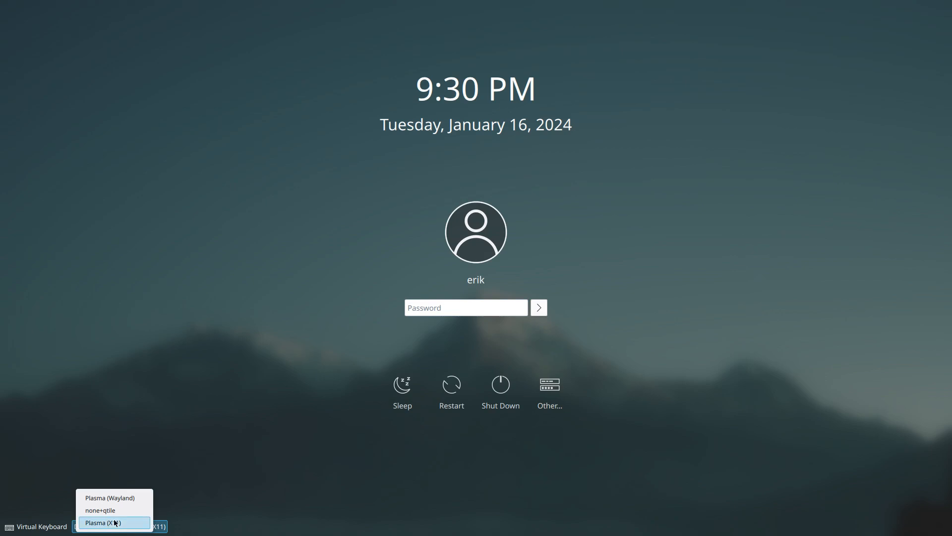
pyautogui.click(101, 522)
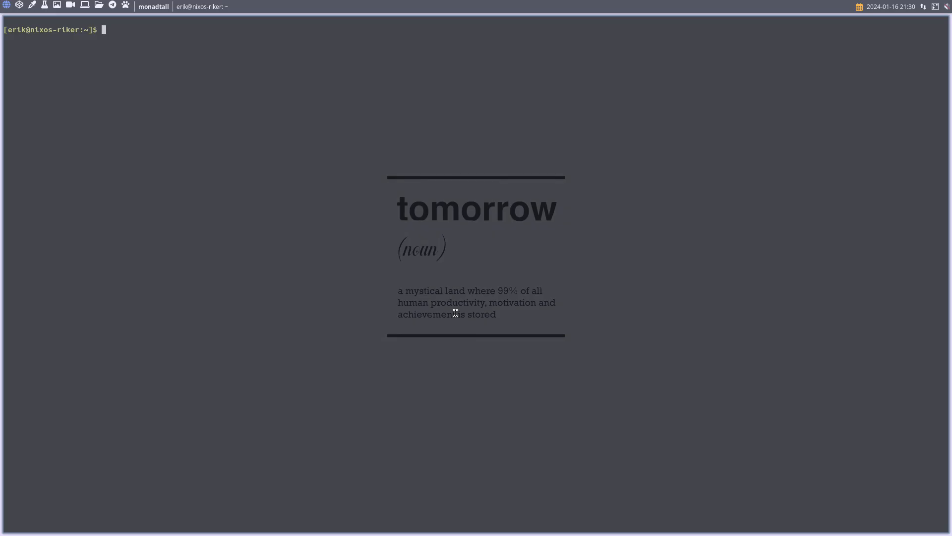
# Use the Qtile bar to open Thunar and the power menu
pyautogui.click(98, 5)
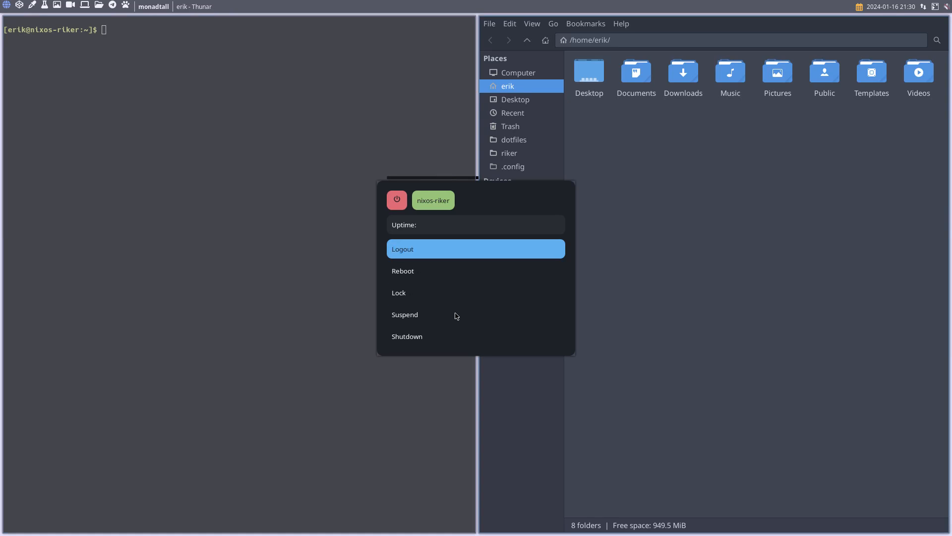
pyautogui.moveTo(455, 313)
pyautogui.write('cm')
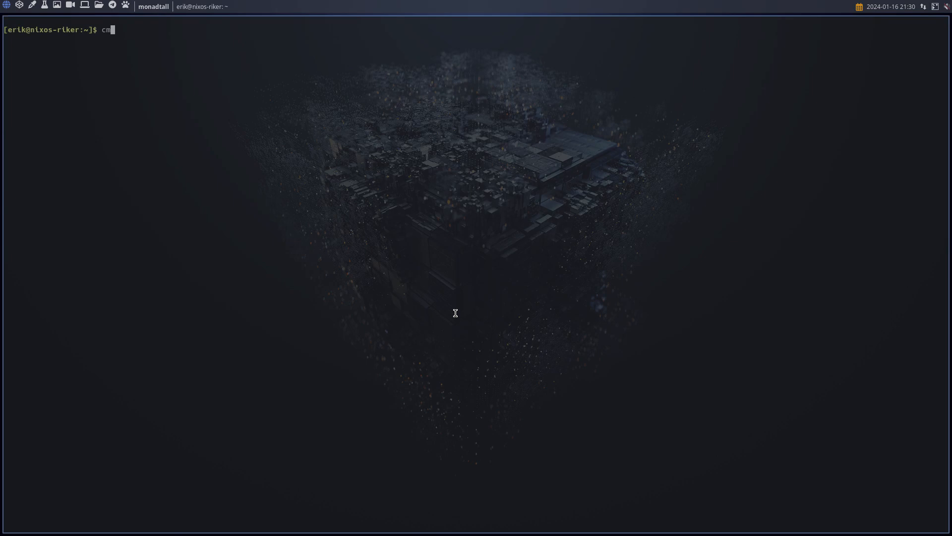
# Launch cmatrix in Alacritty for the falling green character animation
pyautogui.write('at')
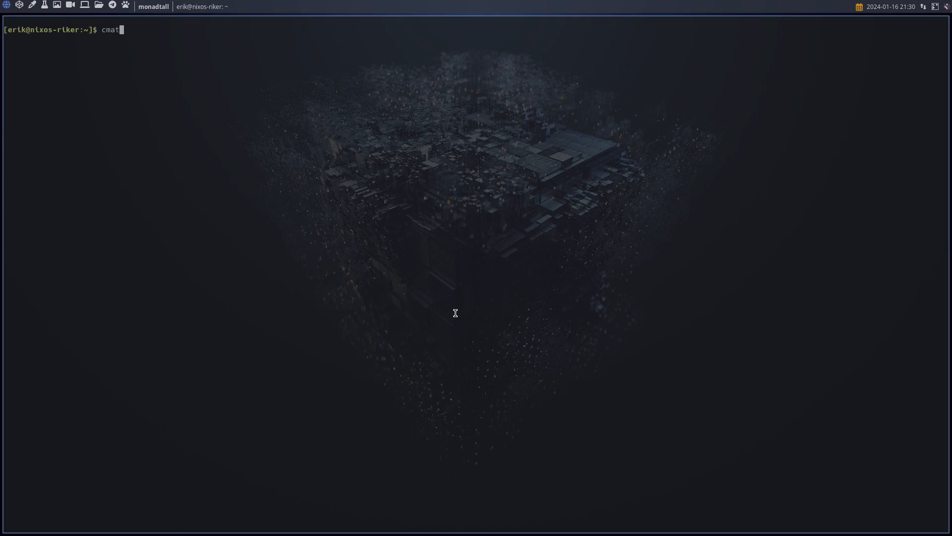
pyautogui.press('Return')
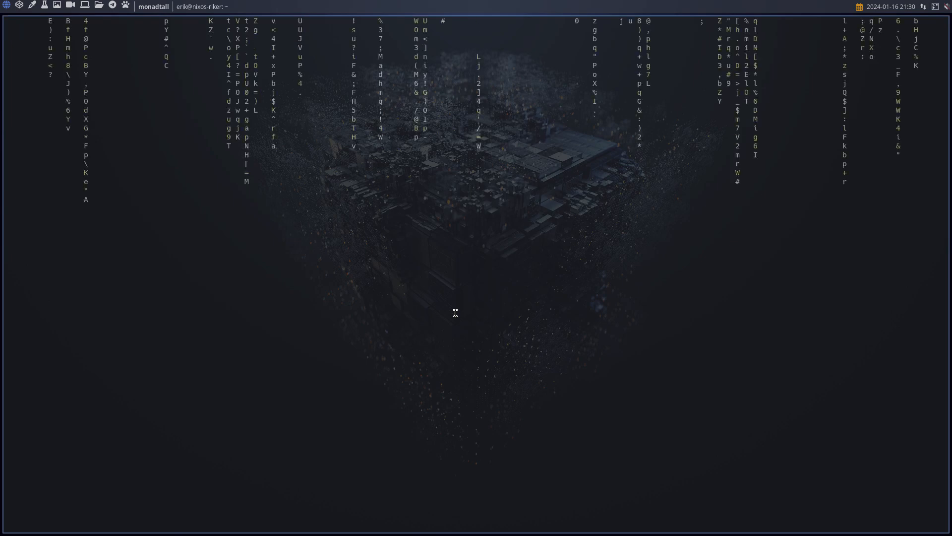